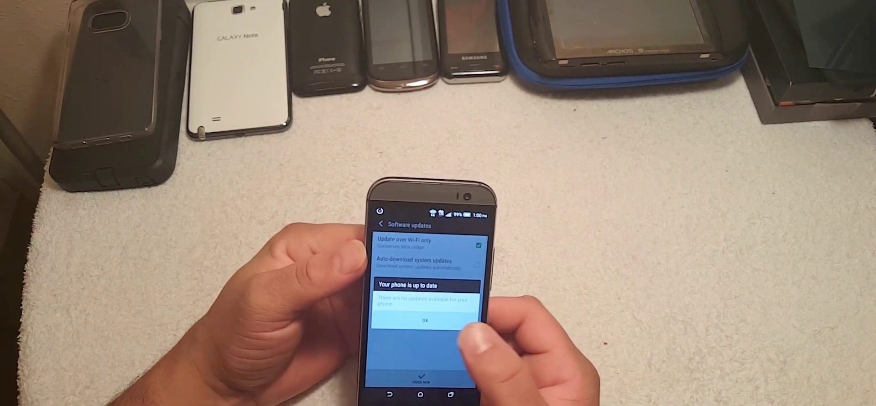
- Acknowledge the 'Your phone is up to date' notice with OK, returning to Software updates
left_click(426, 320)
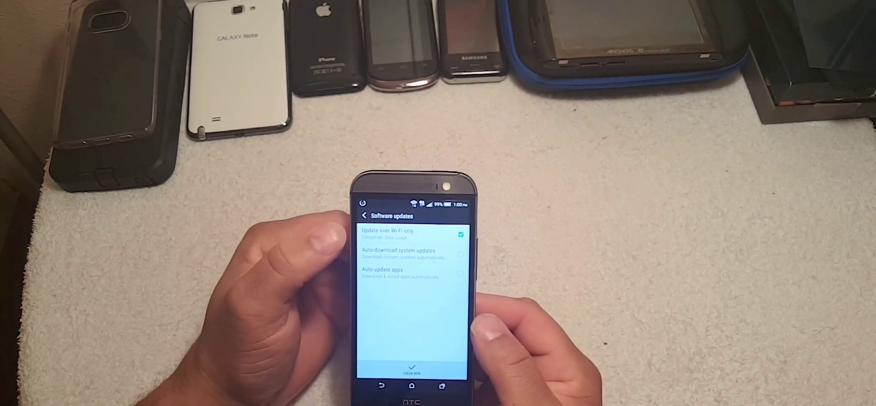